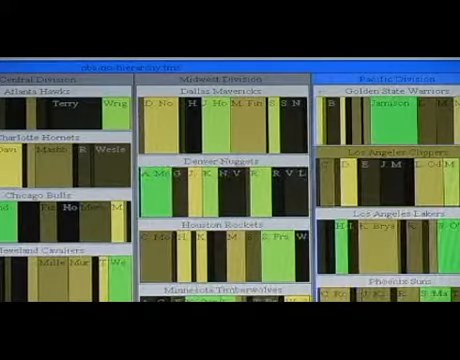
mouse_move(400, 128)
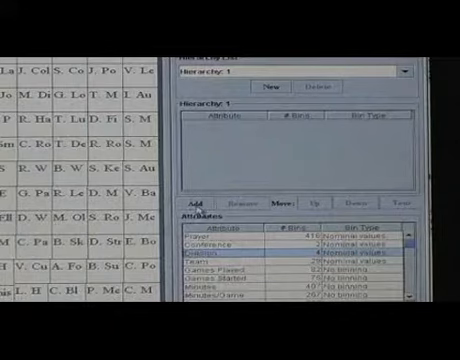
- Add Division, then Team, as the first two grouping levels of the hierarchy
click(194, 199)
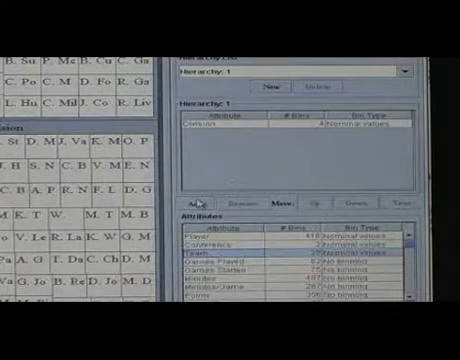
click(189, 196)
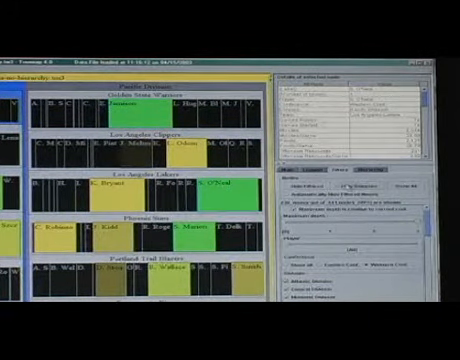
scroll(down, 3)
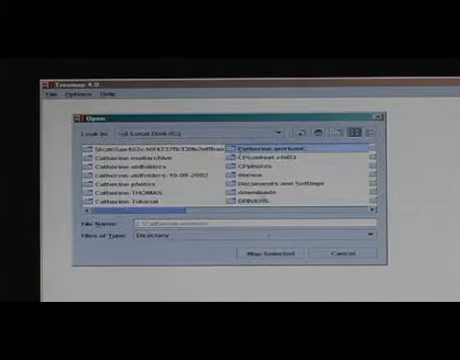
- Browse Local Disk (C:) in the Open dialog with Files of Type set to Directory
click(276, 230)
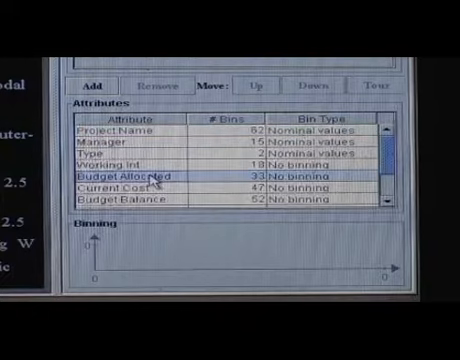
- Select the Budget Allocated attribute to plot its 10,000–2,000,000 histogram in the Binning panel
click(120, 173)
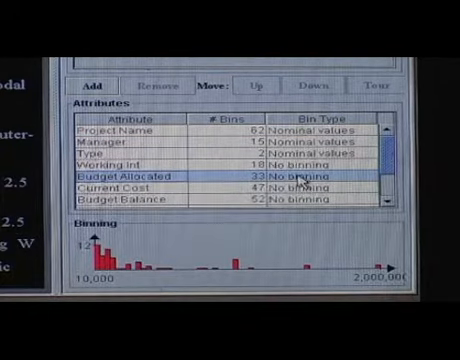